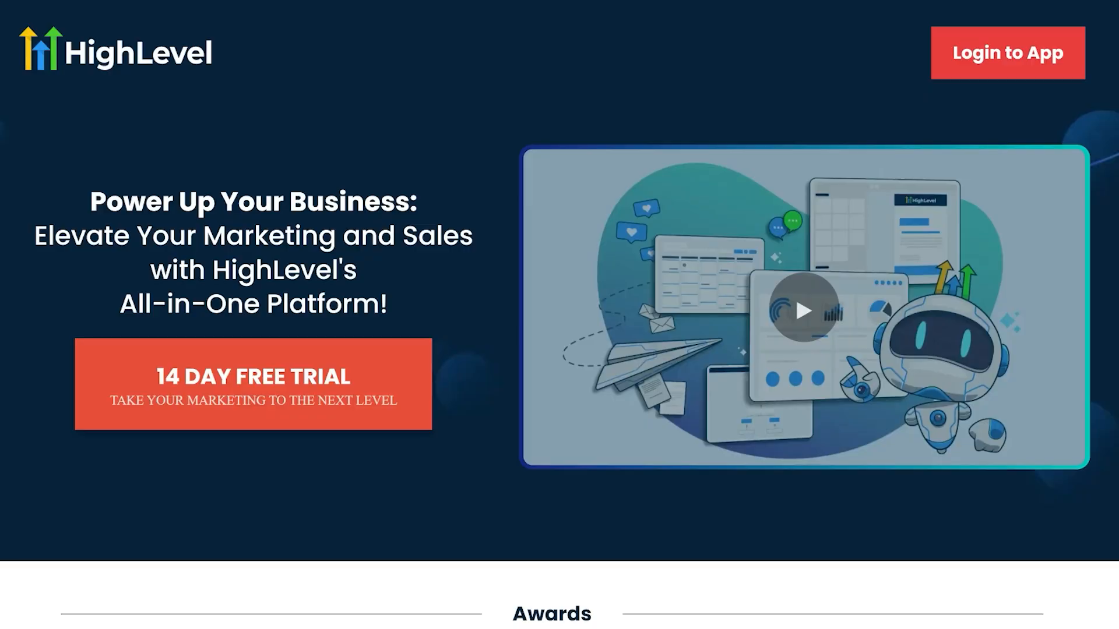
pyautogui.moveTo(391, 493)
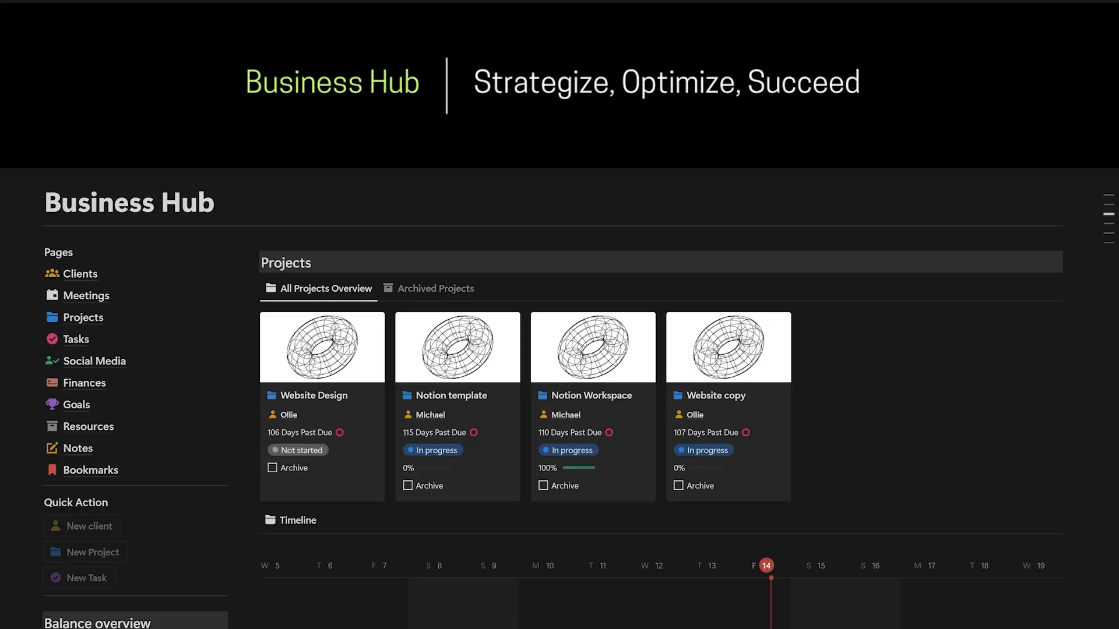
# Go to Sites and open the Blogs tab, which shows zero posts and no blog site.
pyautogui.scroll(-3)
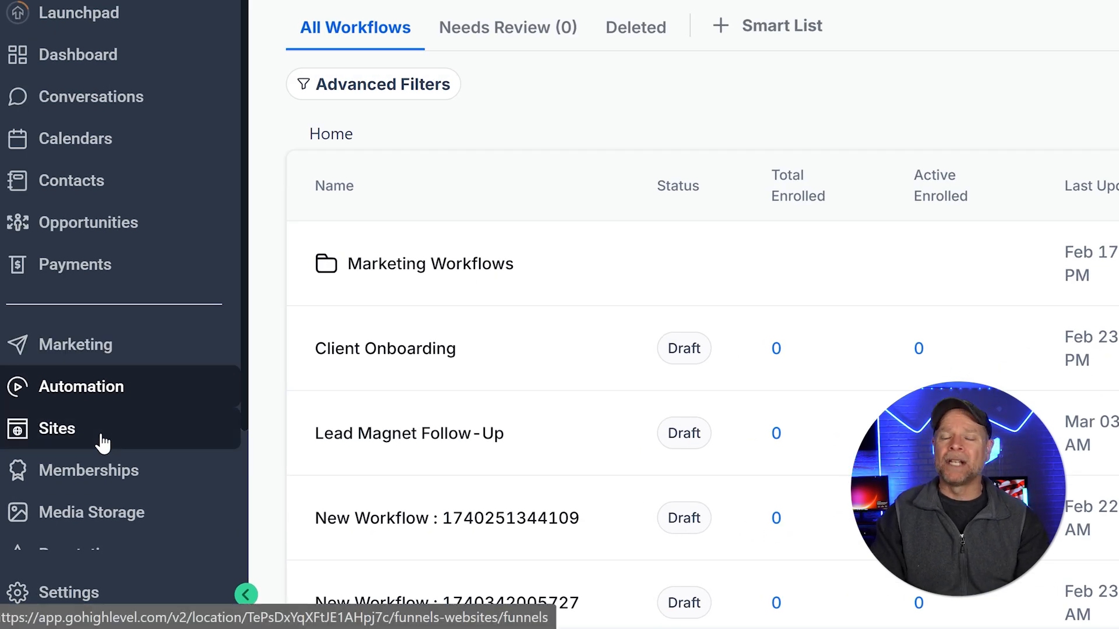
pyautogui.click(56, 429)
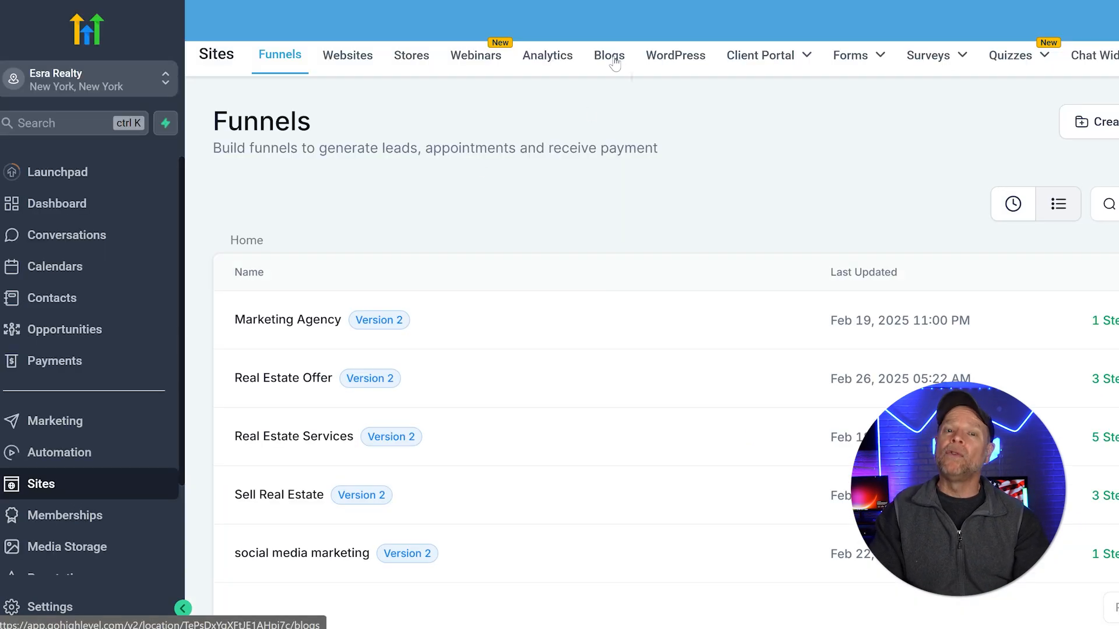
pyautogui.click(608, 55)
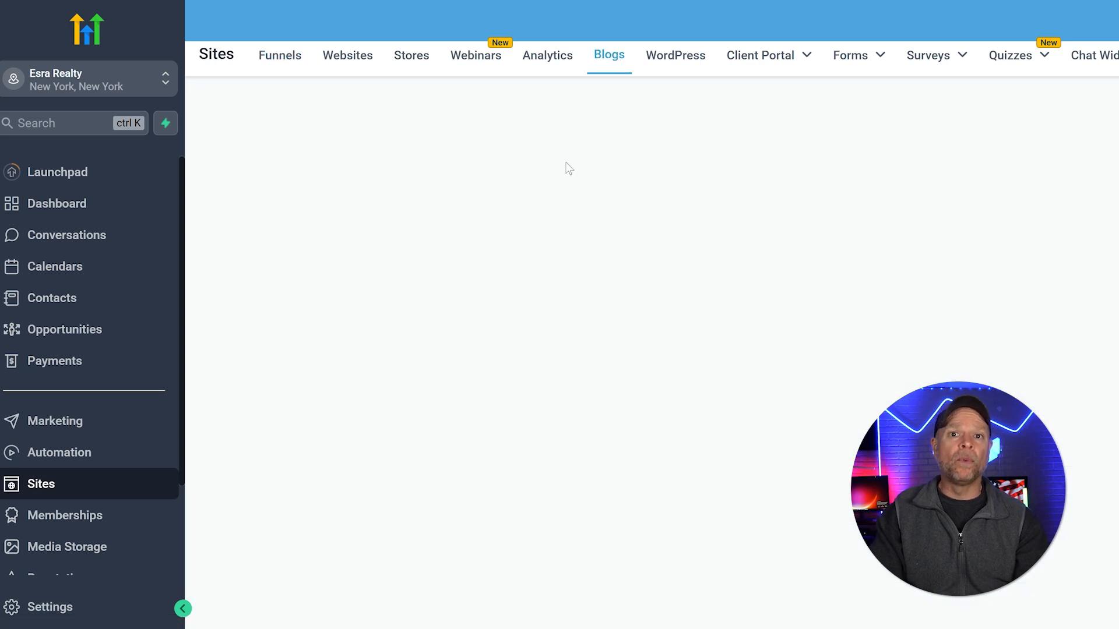
pyautogui.click(609, 55)
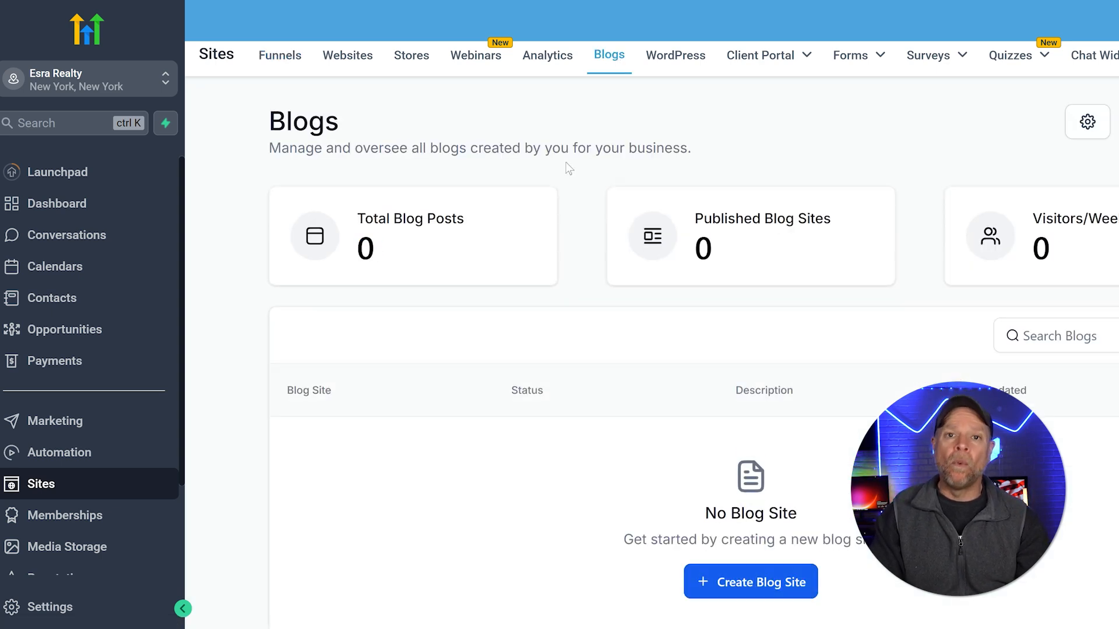
pyautogui.click(182, 608)
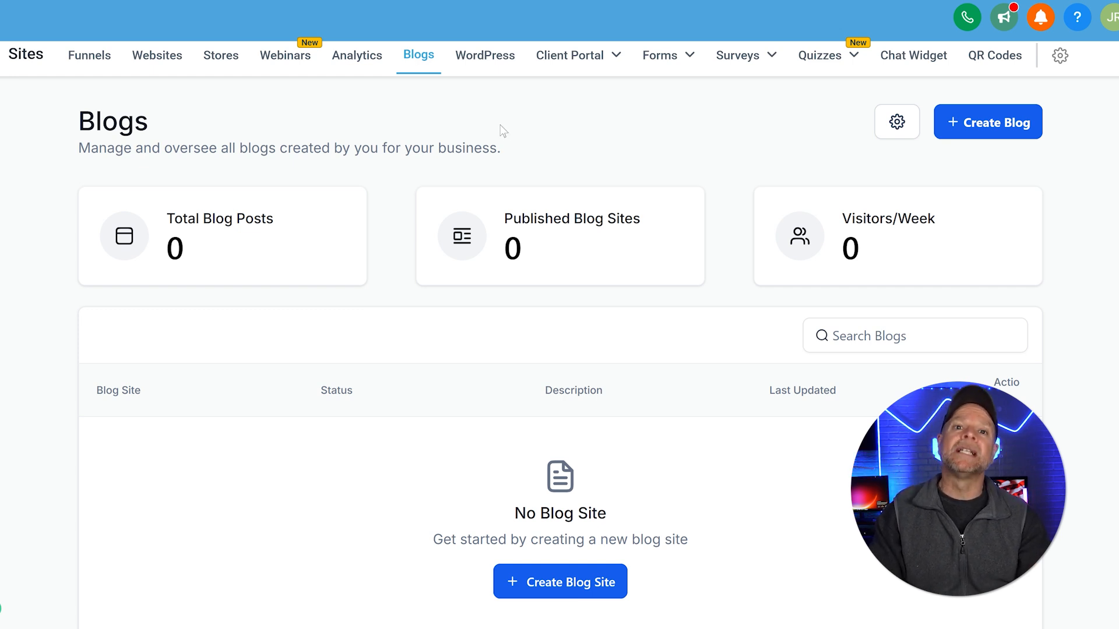
pyautogui.moveTo(484, 64)
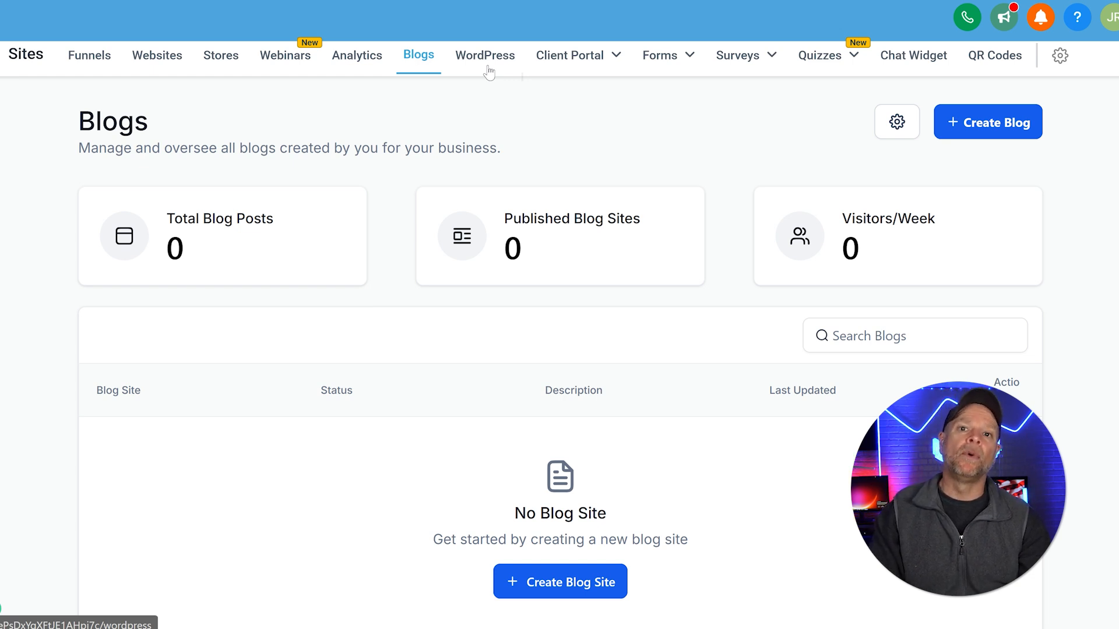
pyautogui.moveTo(629, 160)
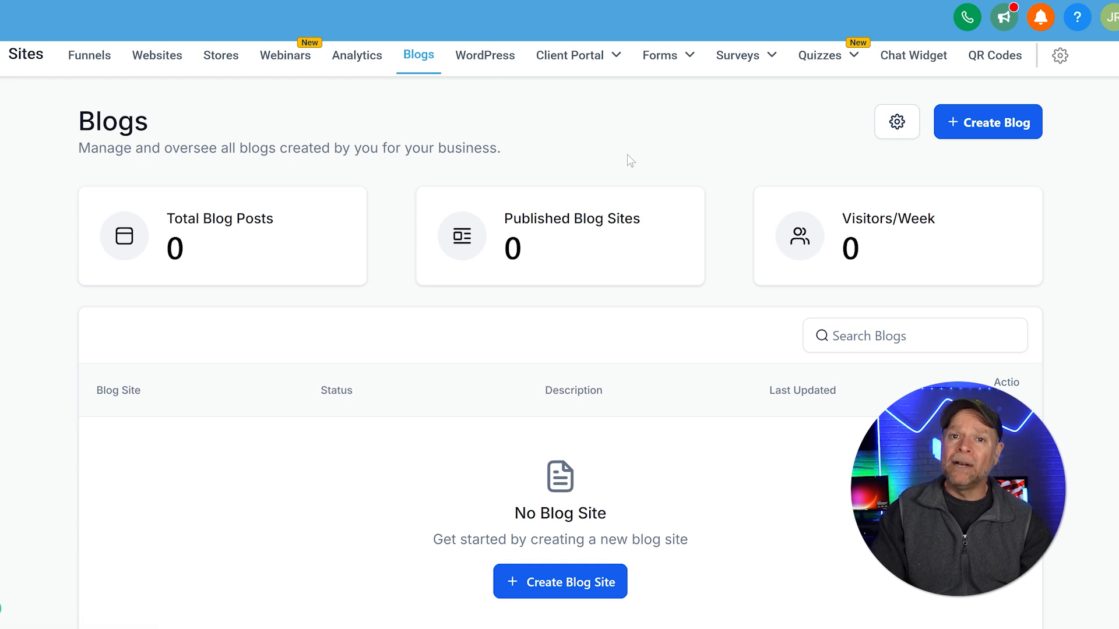
pyautogui.moveTo(896, 121)
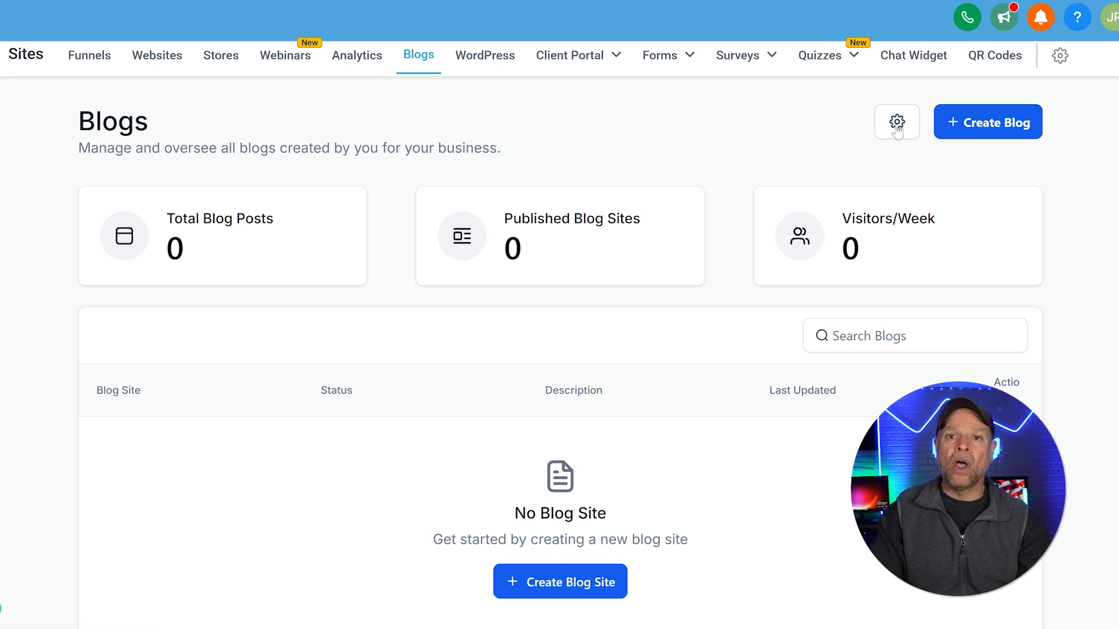
# Add and save a new blog author named Jeremy under Blog Settings > Authors.
pyautogui.click(896, 121)
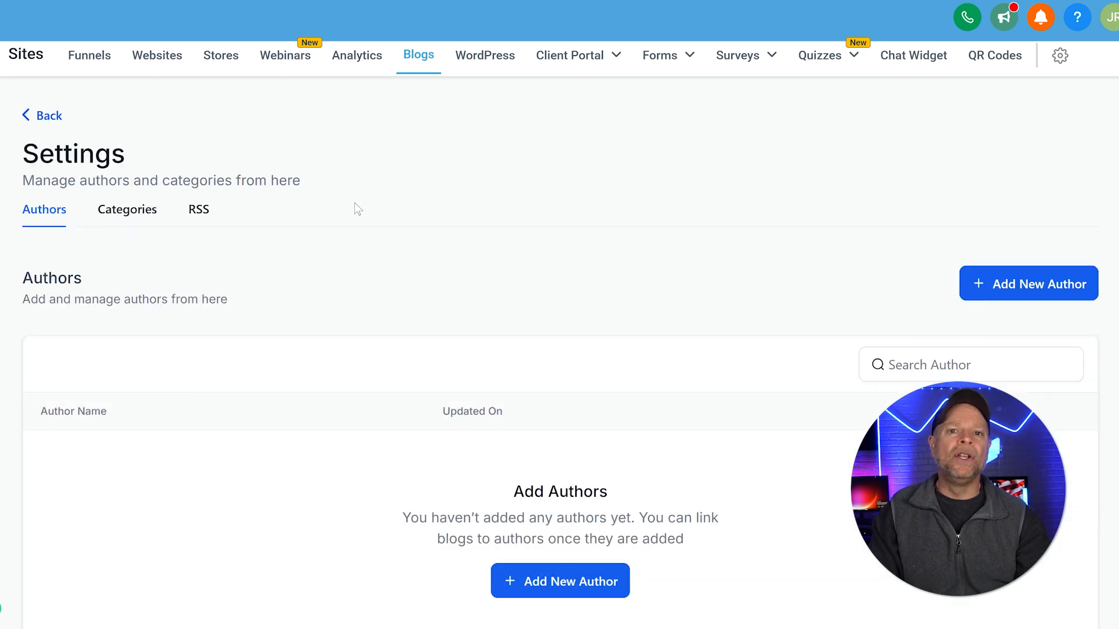
pyautogui.scroll(-3)
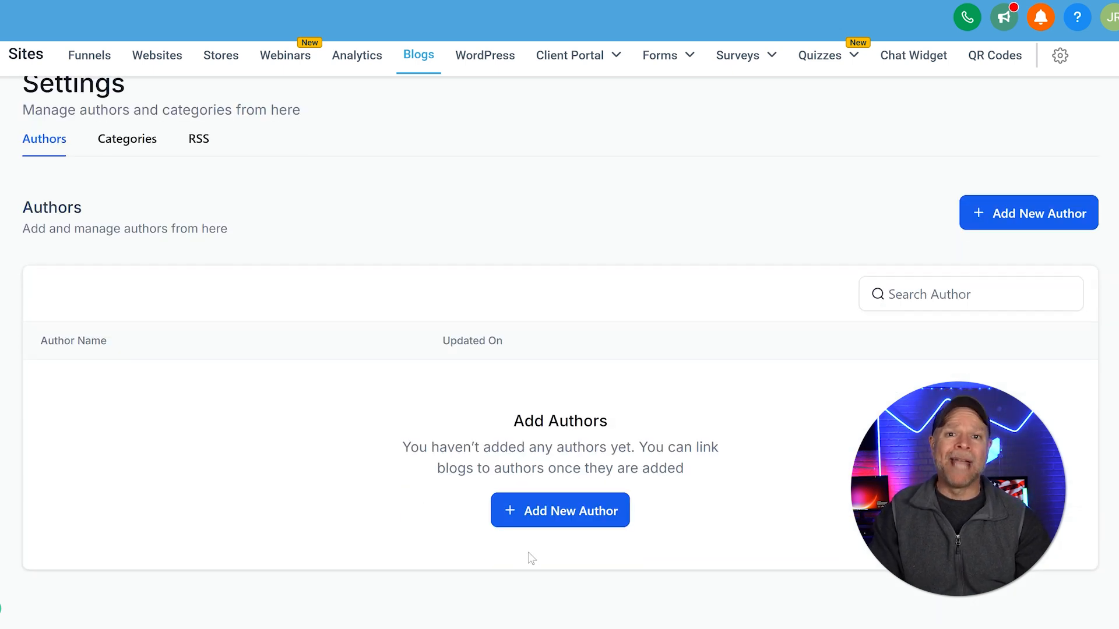
pyautogui.click(559, 510)
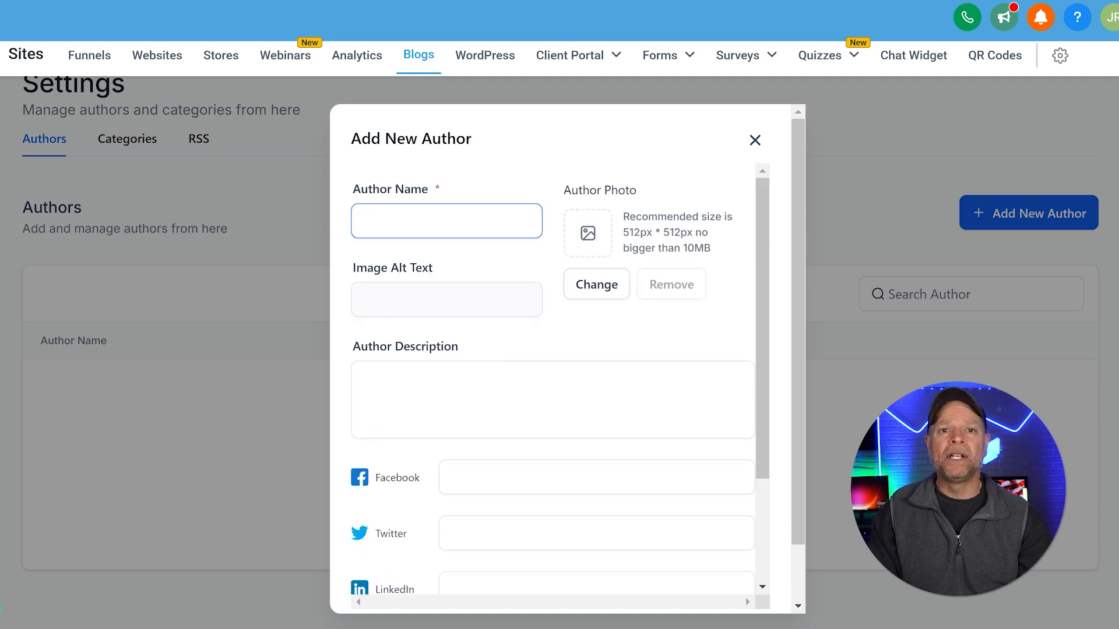
pyautogui.write('Jerem')
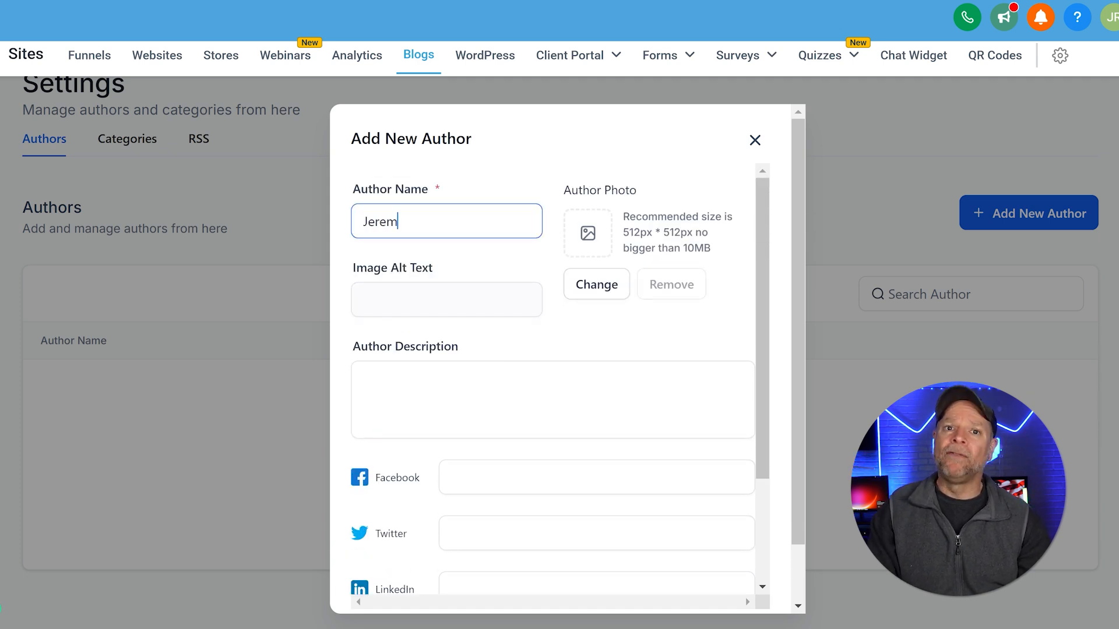
pyautogui.scroll(-3)
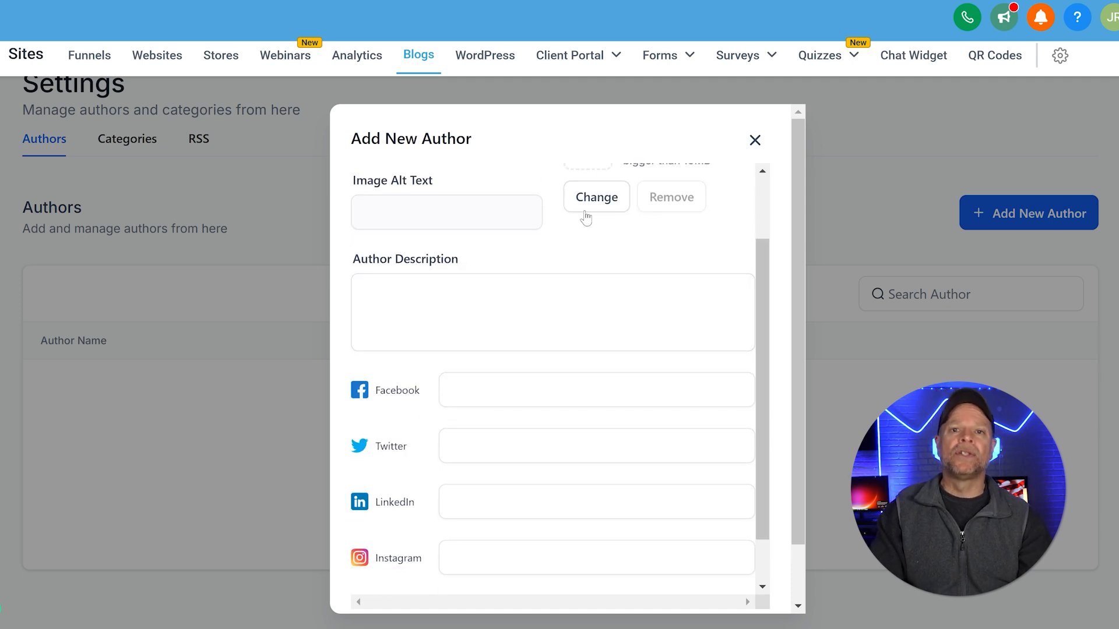
pyautogui.scroll(-3)
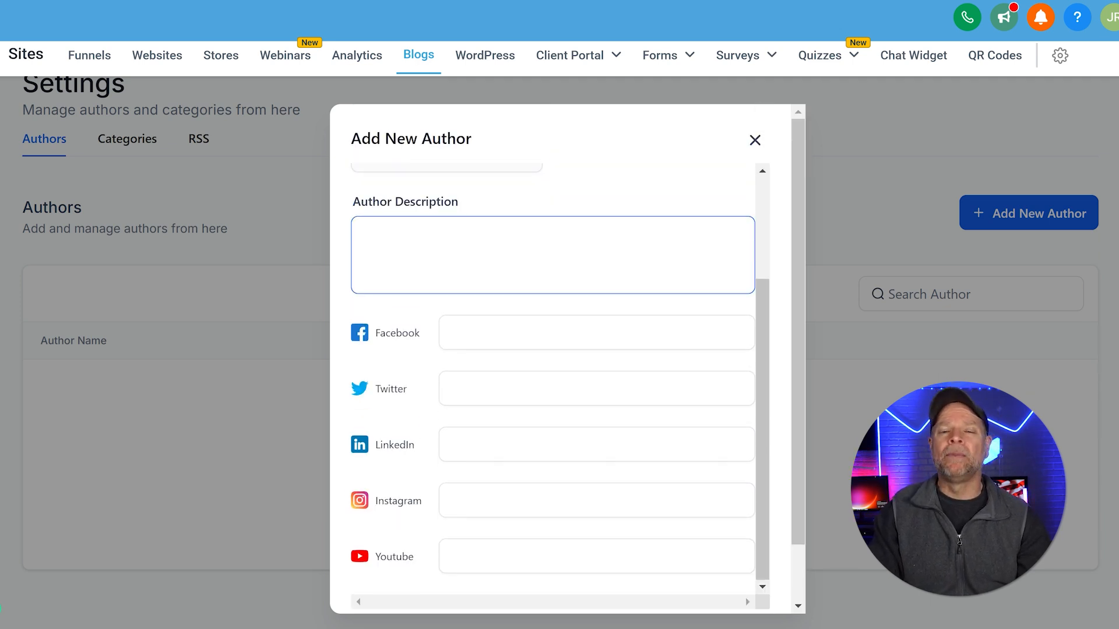
pyautogui.scroll(-3)
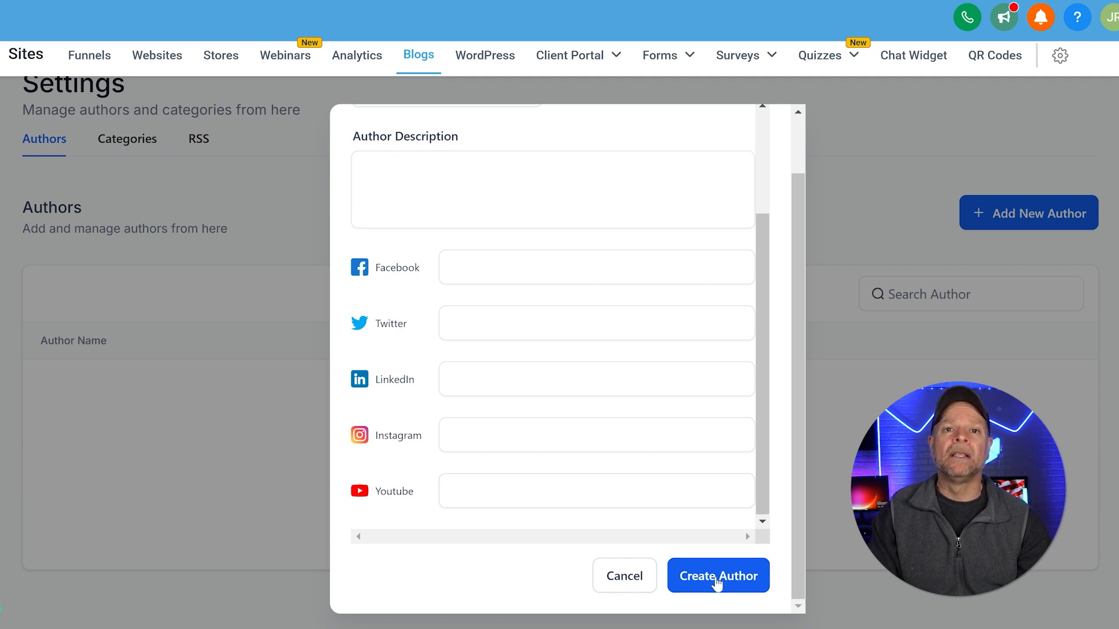
pyautogui.click(718, 575)
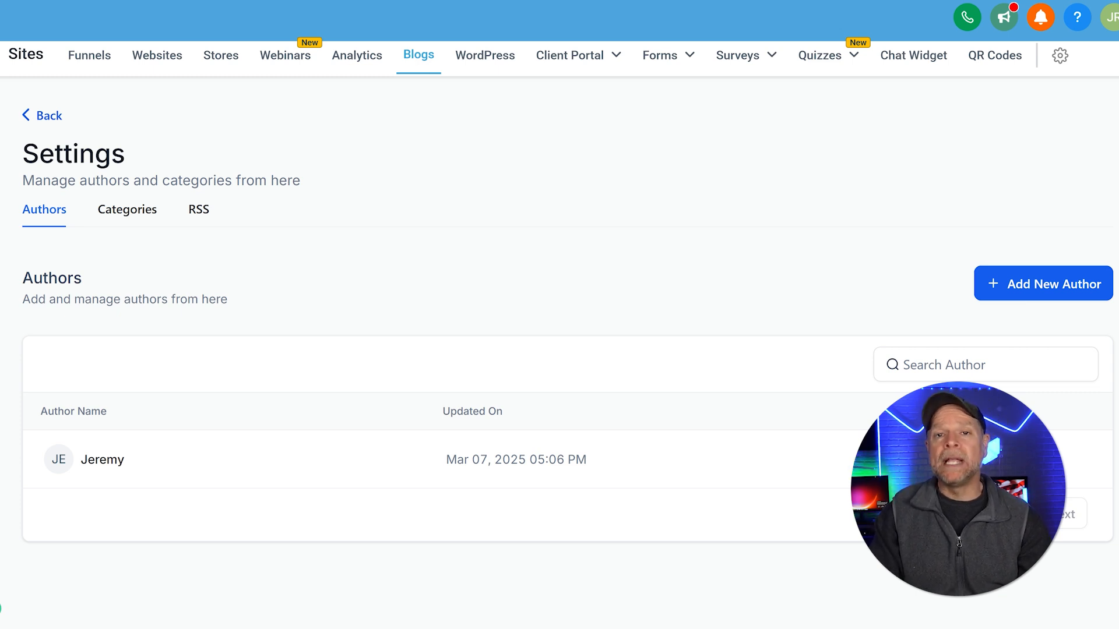
pyautogui.moveTo(127, 209)
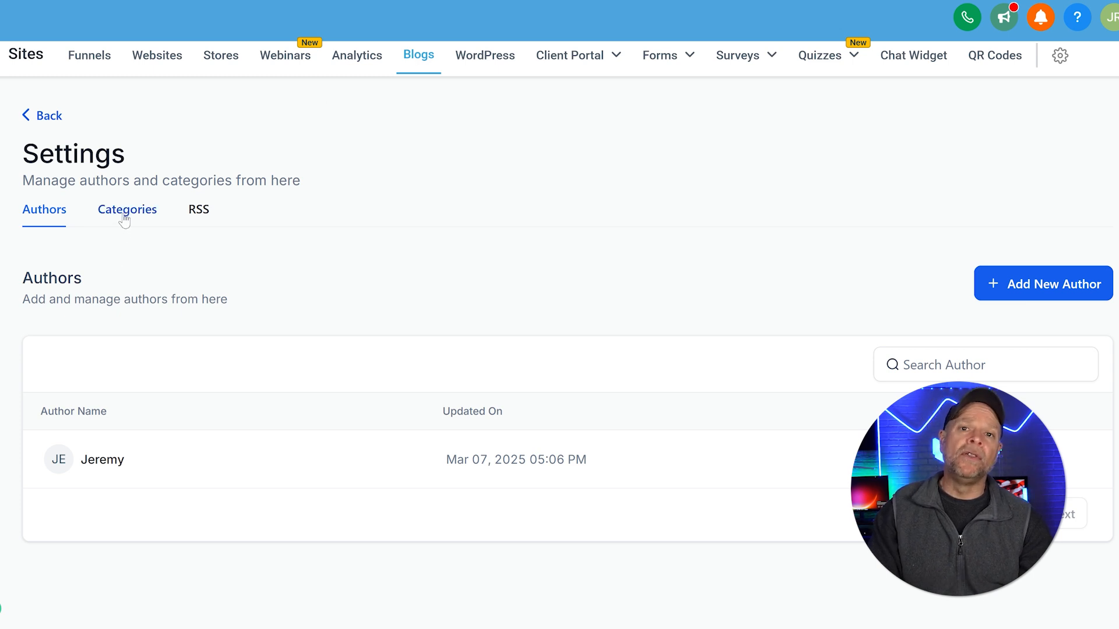
# Create a blog category labelled 'marketing' after checking its URL slug.
pyautogui.click(128, 209)
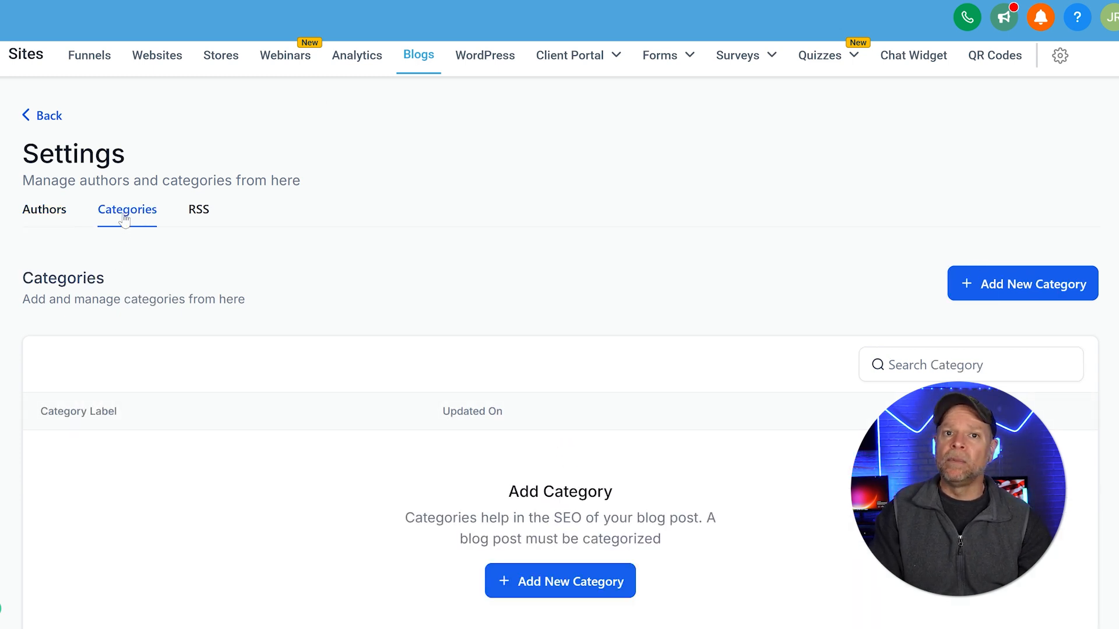
pyautogui.scroll(-3)
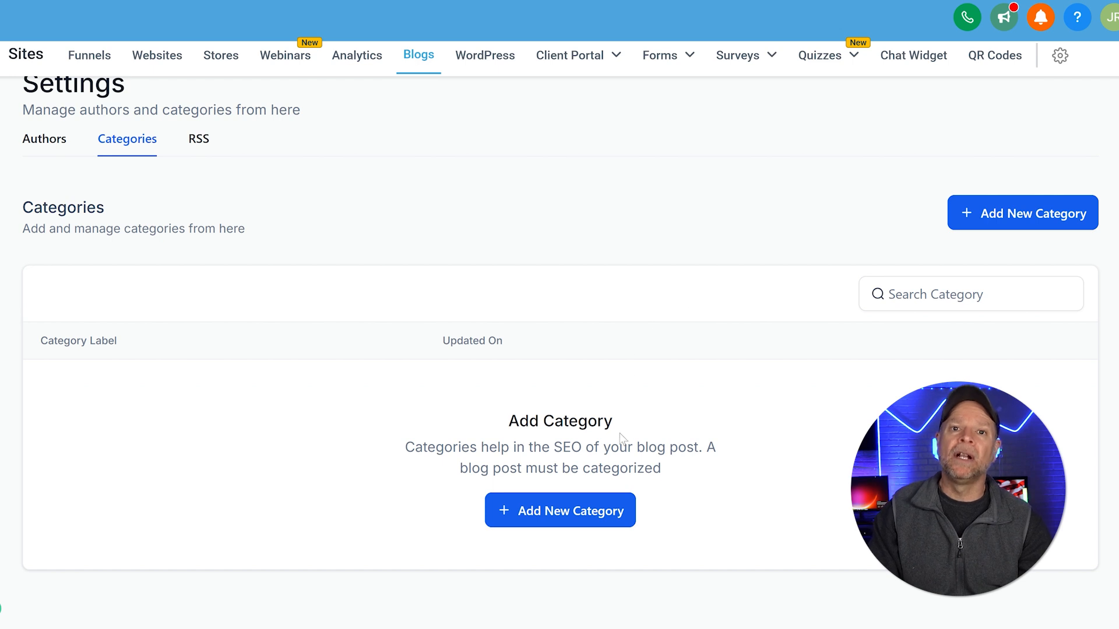
pyautogui.click(560, 511)
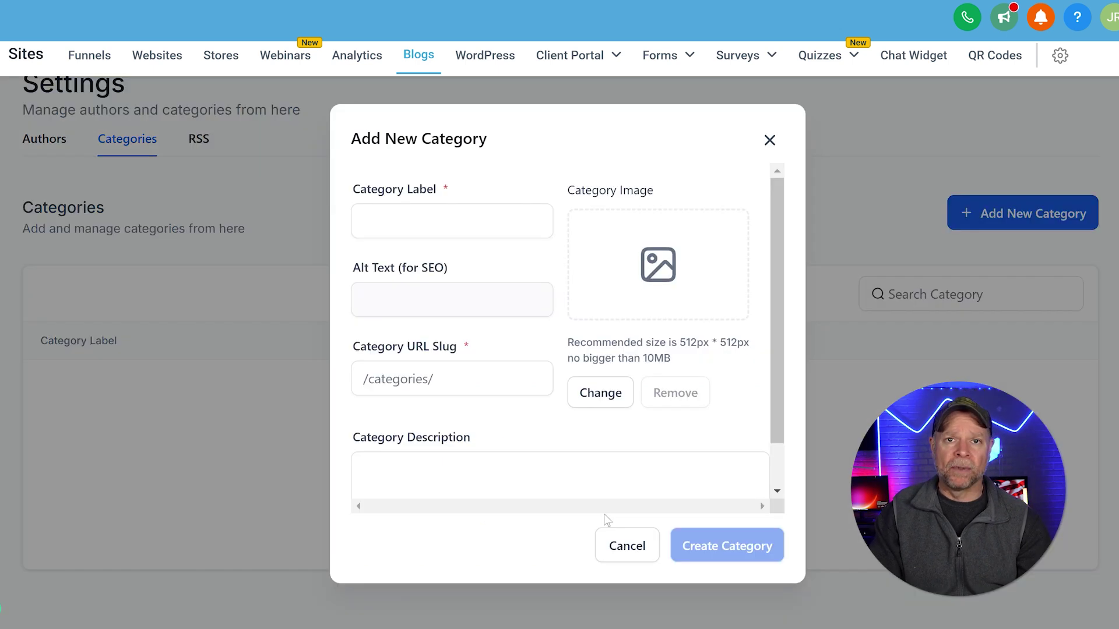
pyautogui.click(452, 220)
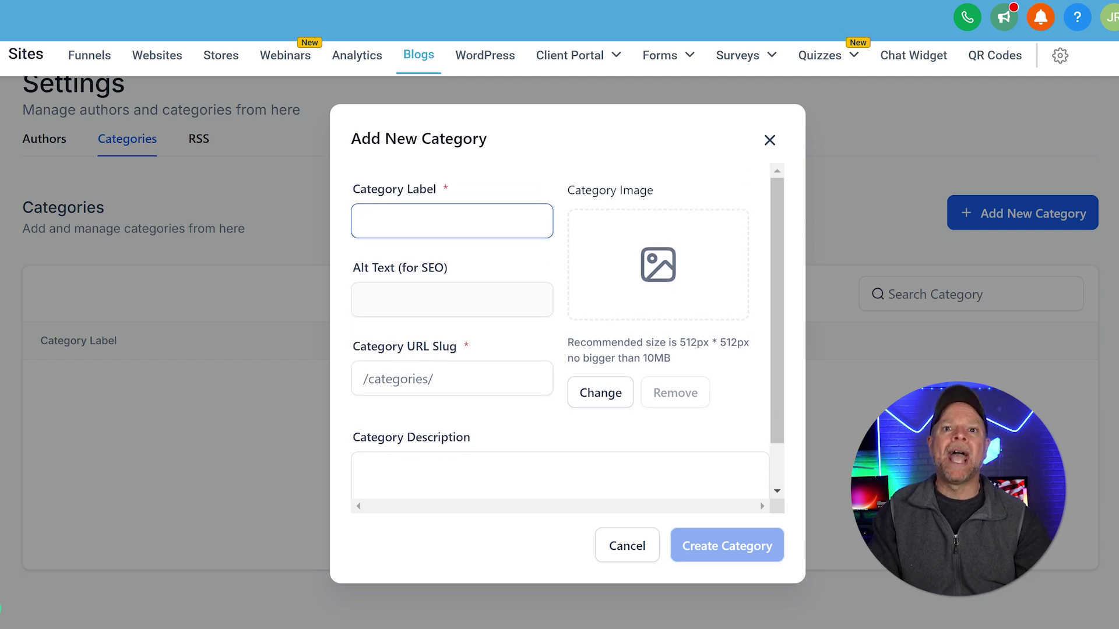
pyautogui.write('mar')
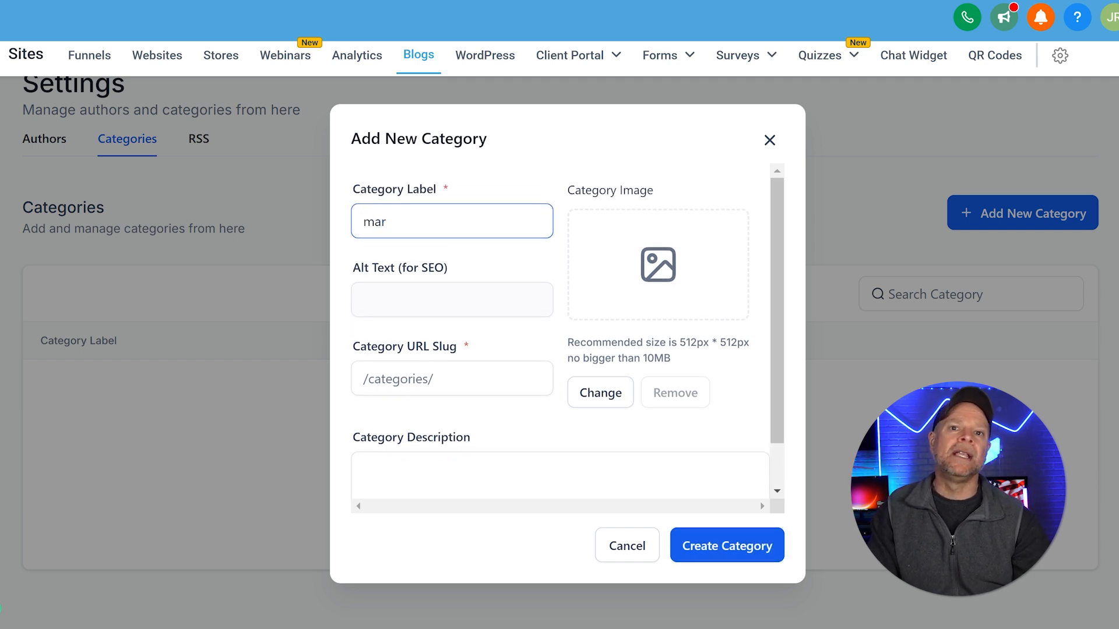
pyautogui.write('keting')
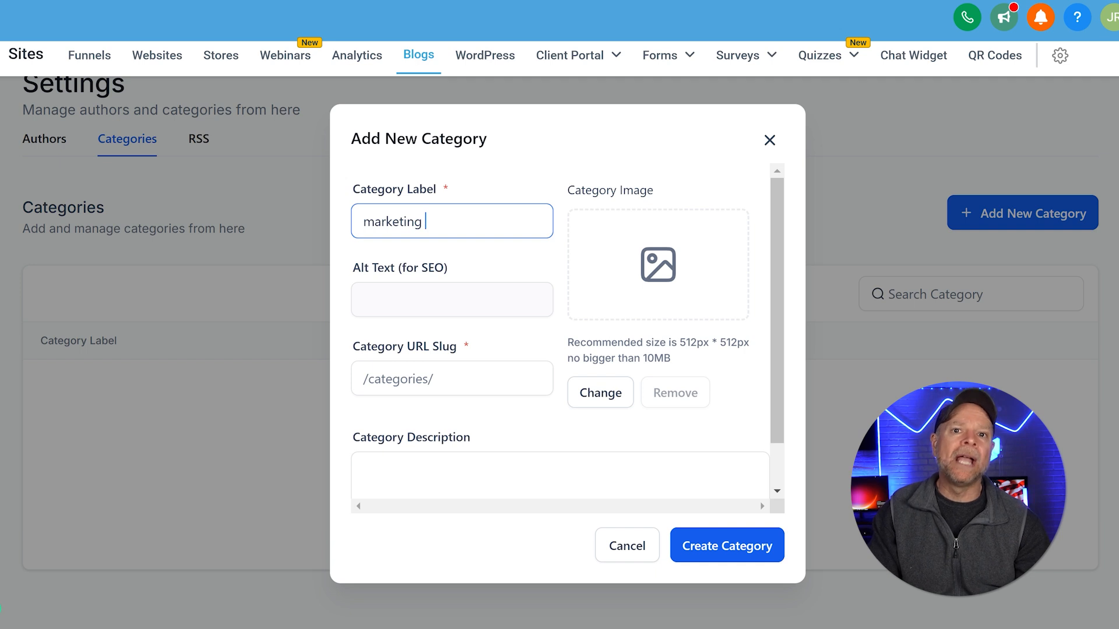
pyautogui.scroll(-3)
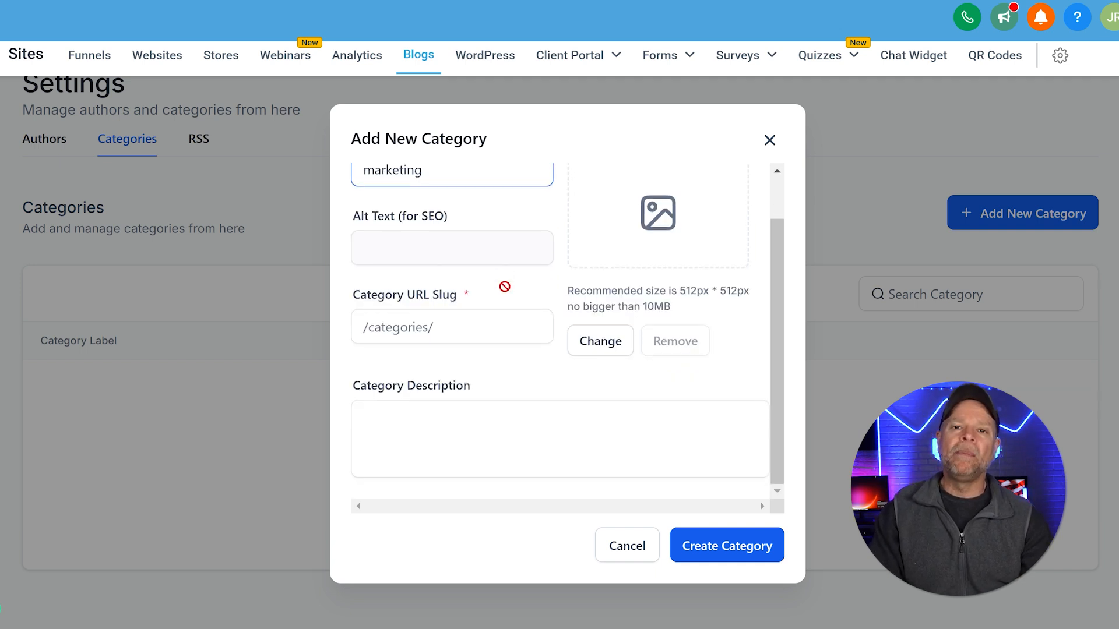
pyautogui.click(451, 326)
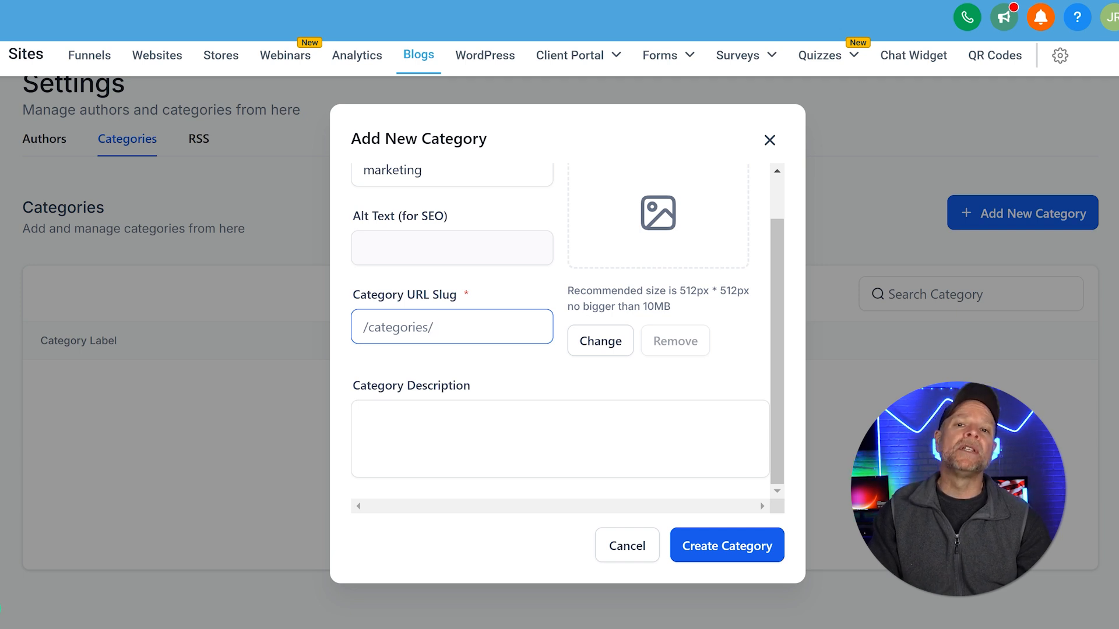
pyautogui.click(727, 546)
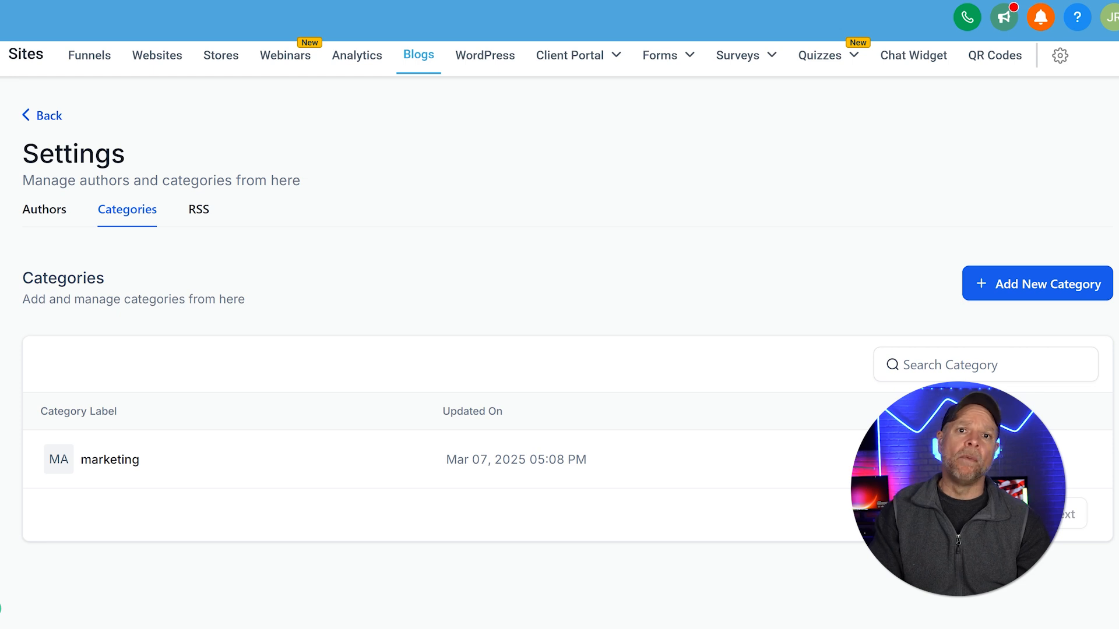
# Return to the Blogs dashboard listing four posts, three of them published.
pyautogui.click(419, 55)
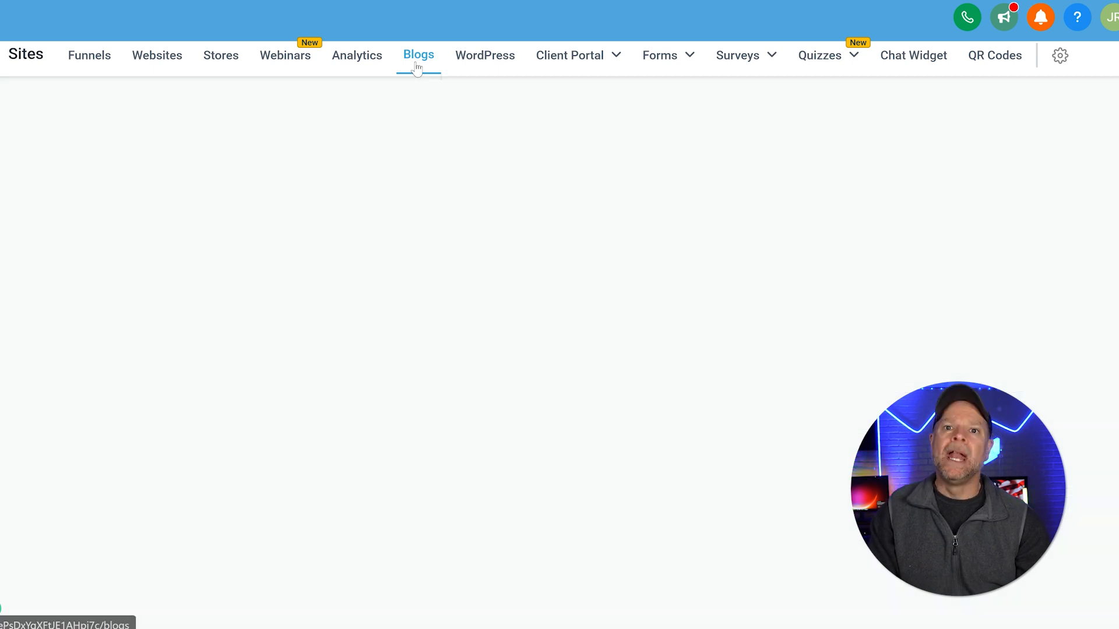
pyautogui.click(418, 54)
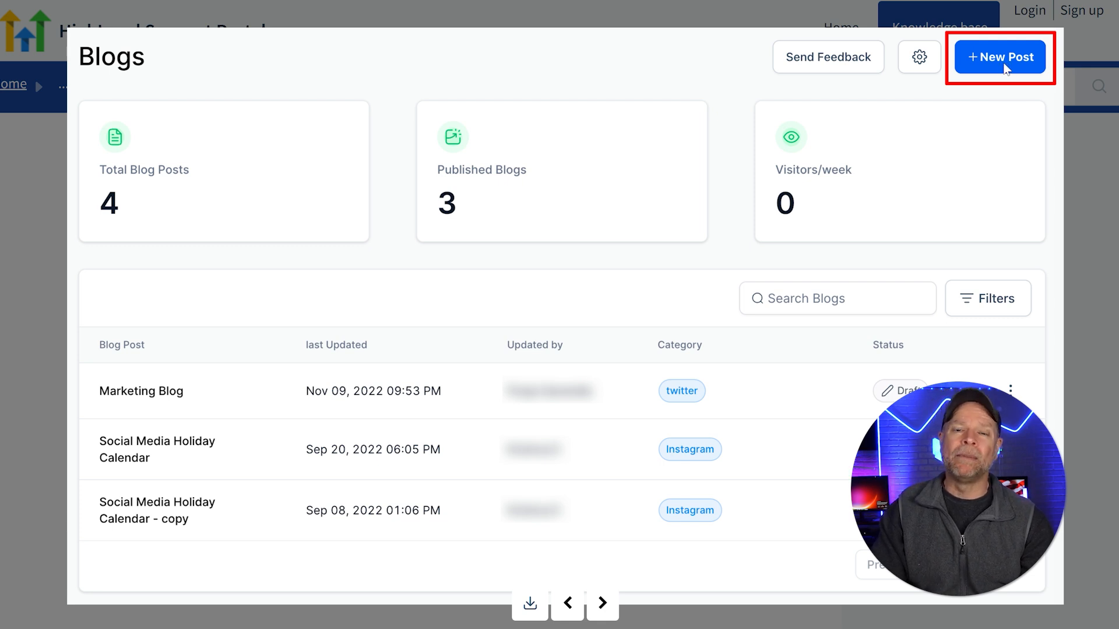
# Open the Create New Blog Post dialog with + New Post.
pyautogui.click(999, 57)
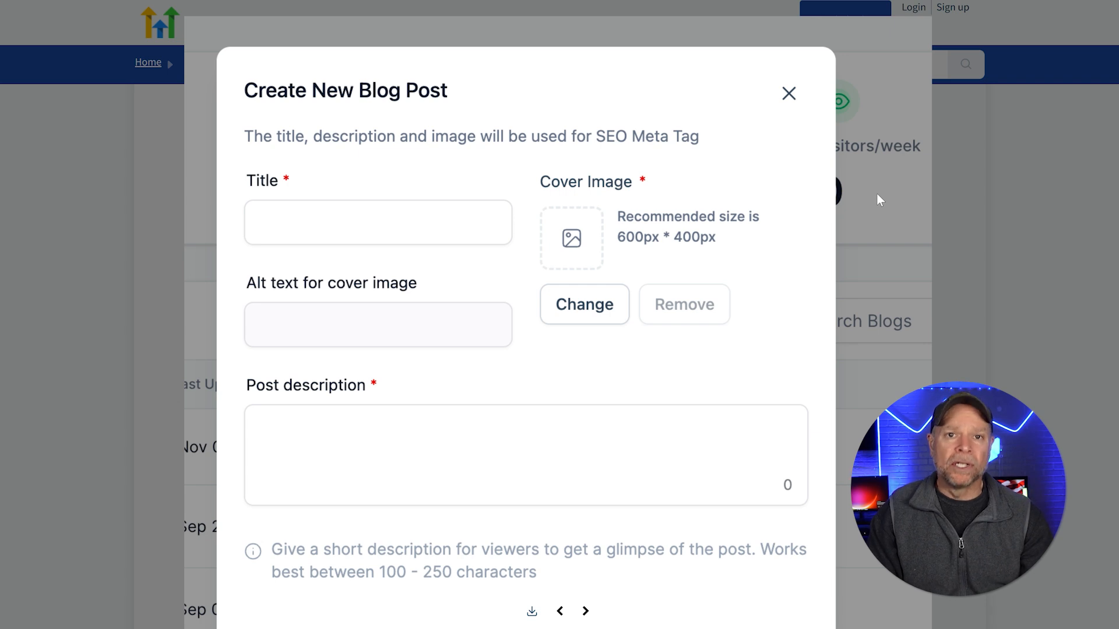
pyautogui.scroll(-3)
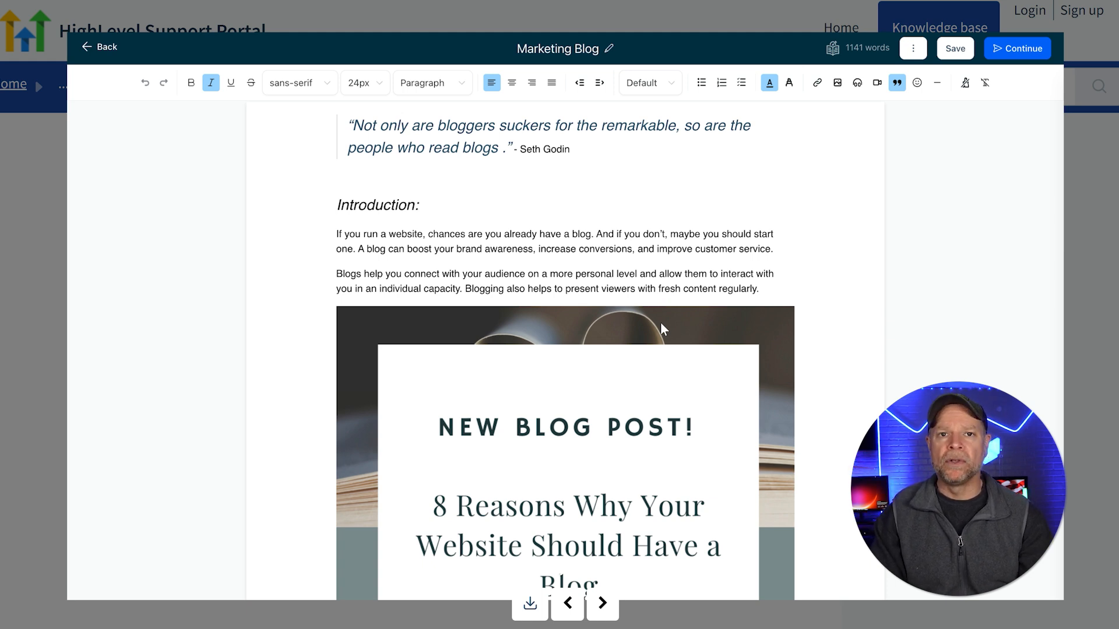
# Review the post's ⋮ options and continue to the Publish or Schedule page.
pyautogui.click(912, 47)
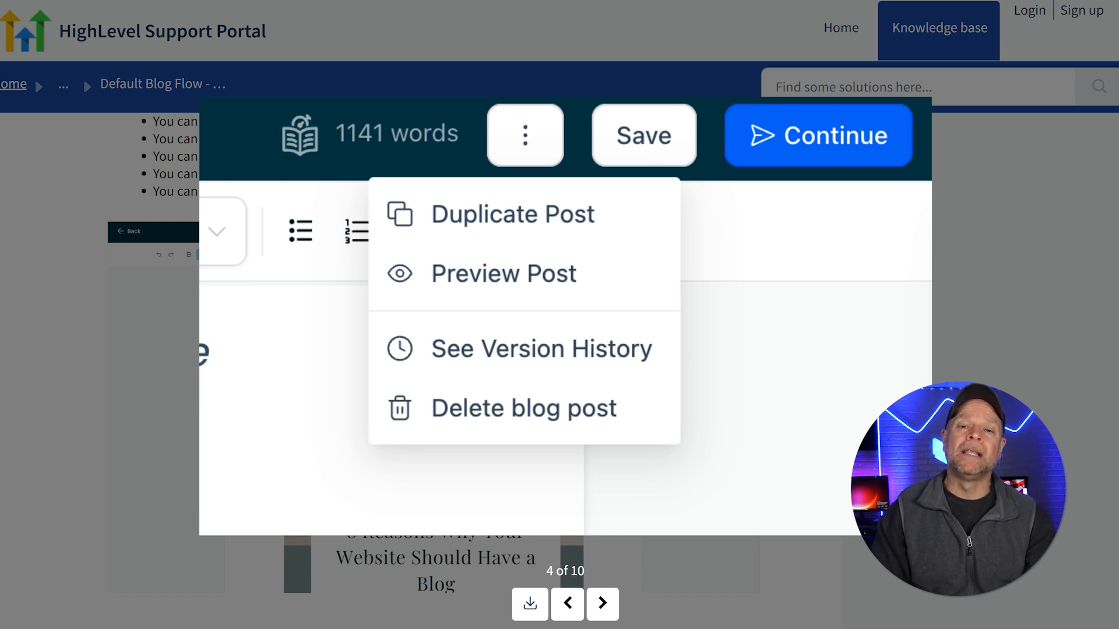
pyautogui.click(817, 134)
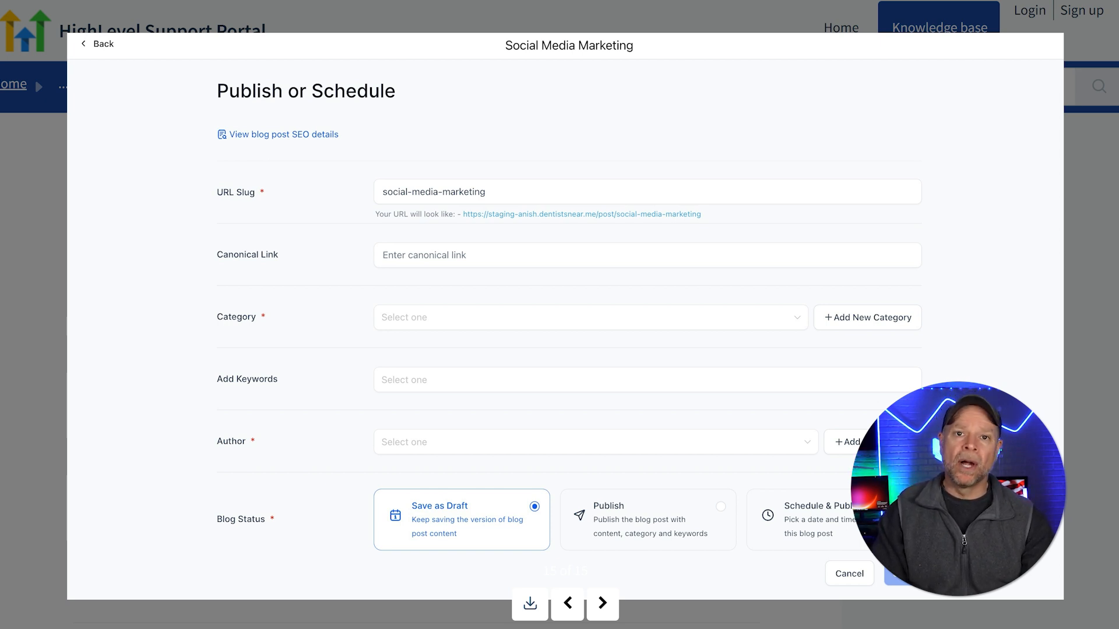
pyautogui.moveTo(477, 430)
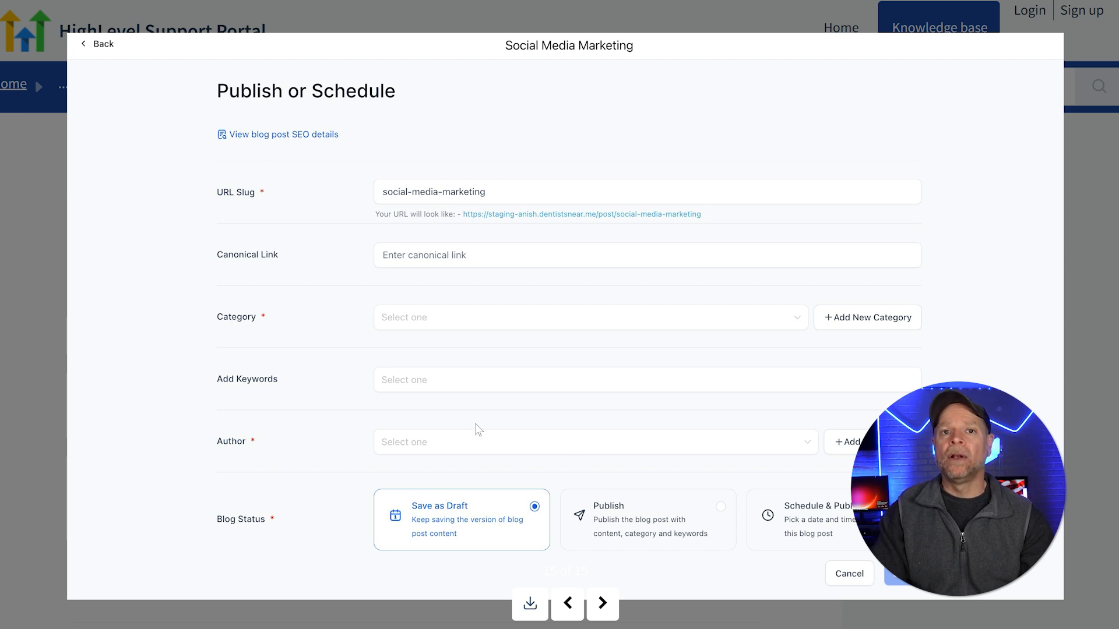